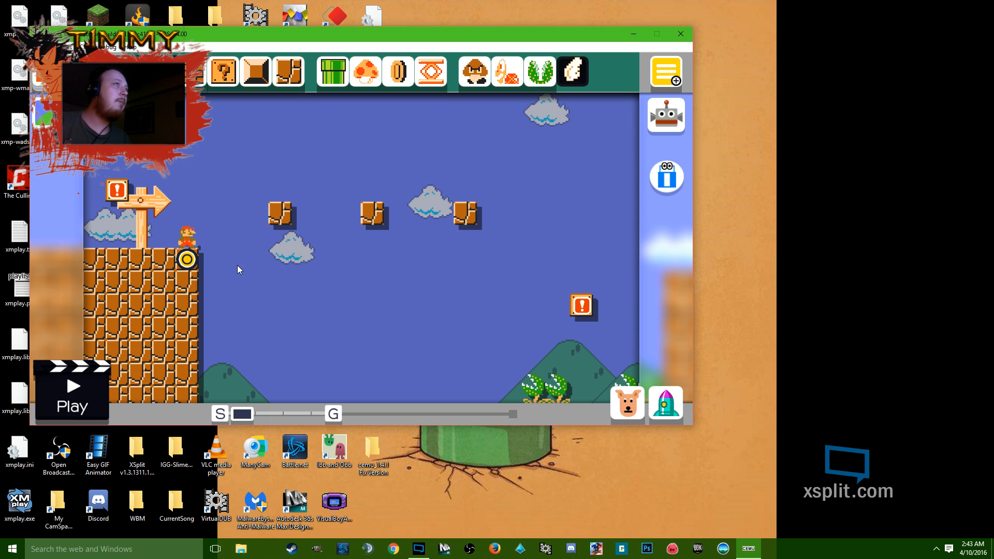
{"action": "mouse_move", "coordinate": [432, 316]}
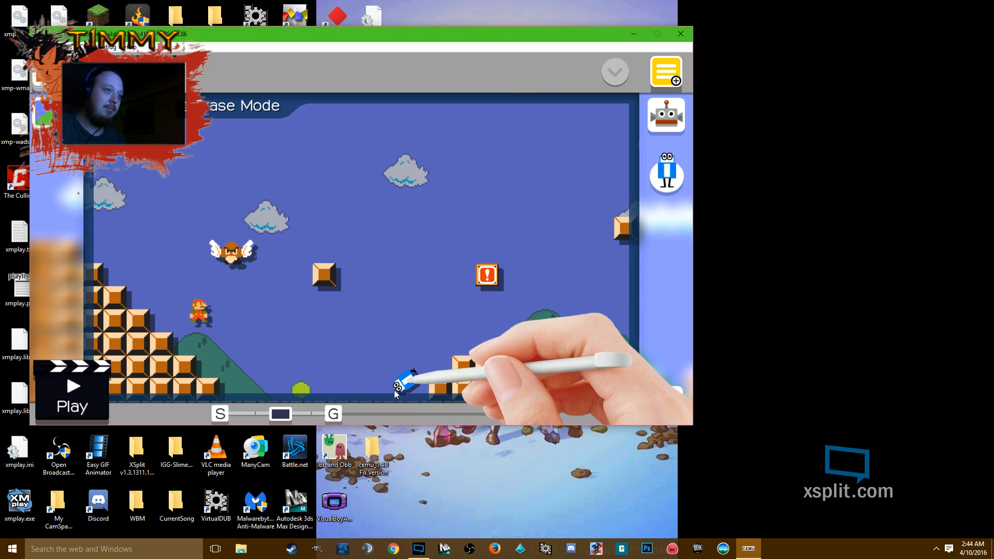
Leave erase mode and return to normal course editing.
{"action": "left_click", "coordinate": [665, 176]}
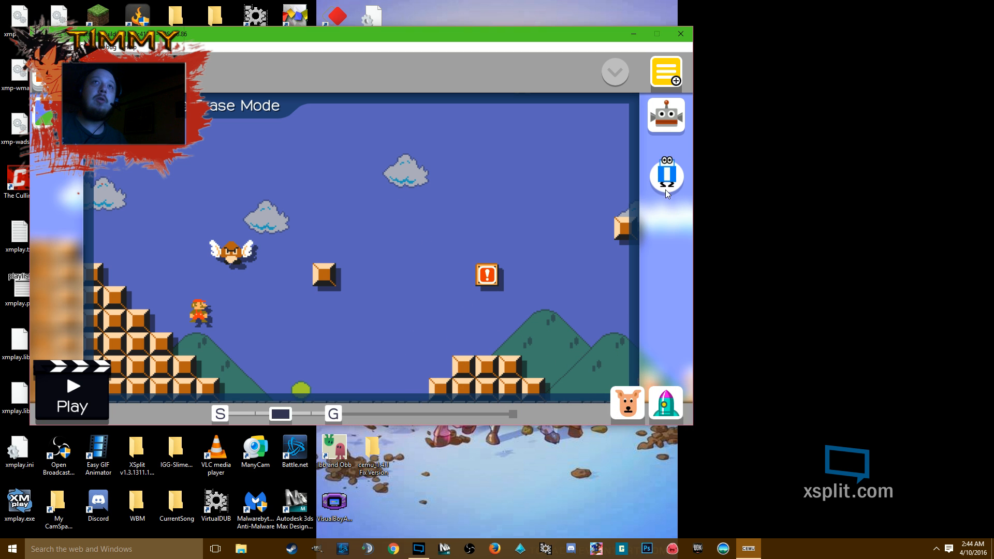
{"action": "left_click", "coordinate": [614, 71]}
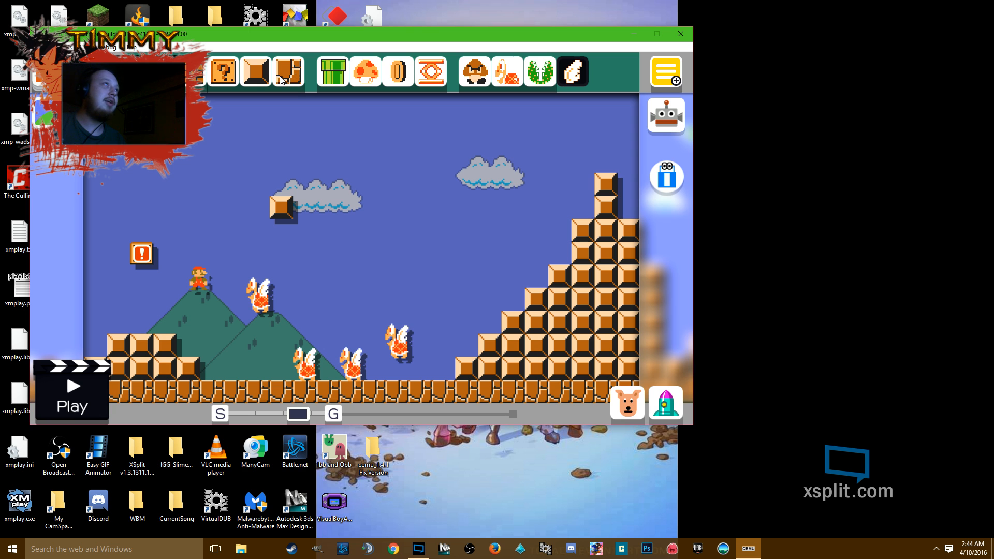
{"action": "mouse_move", "coordinate": [440, 276]}
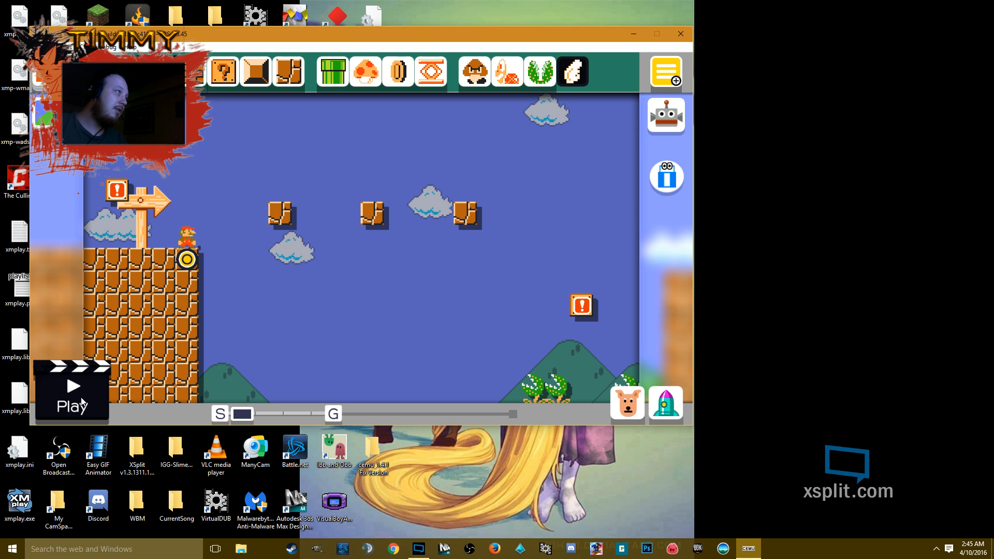
{"action": "left_click", "coordinate": [71, 393]}
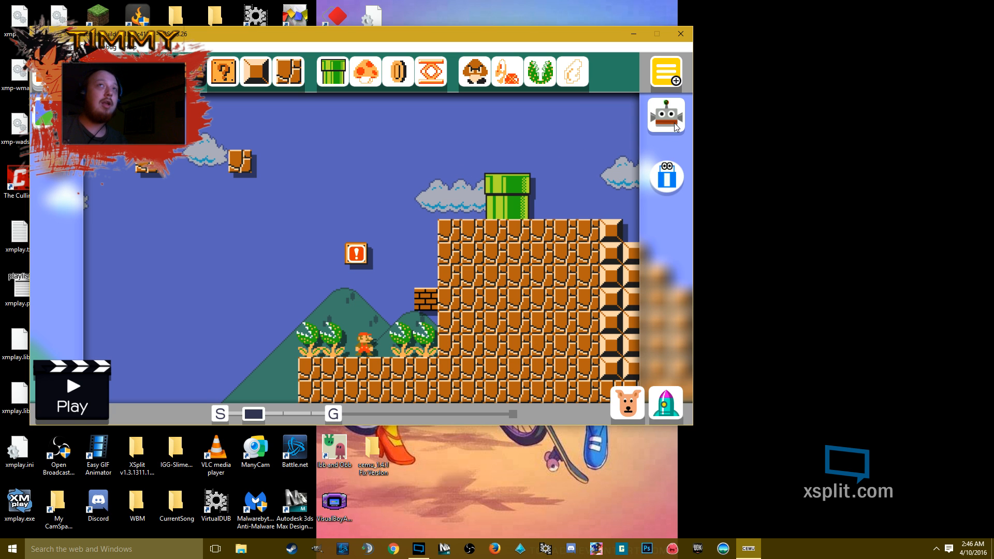
{"action": "mouse_move", "coordinate": [356, 201]}
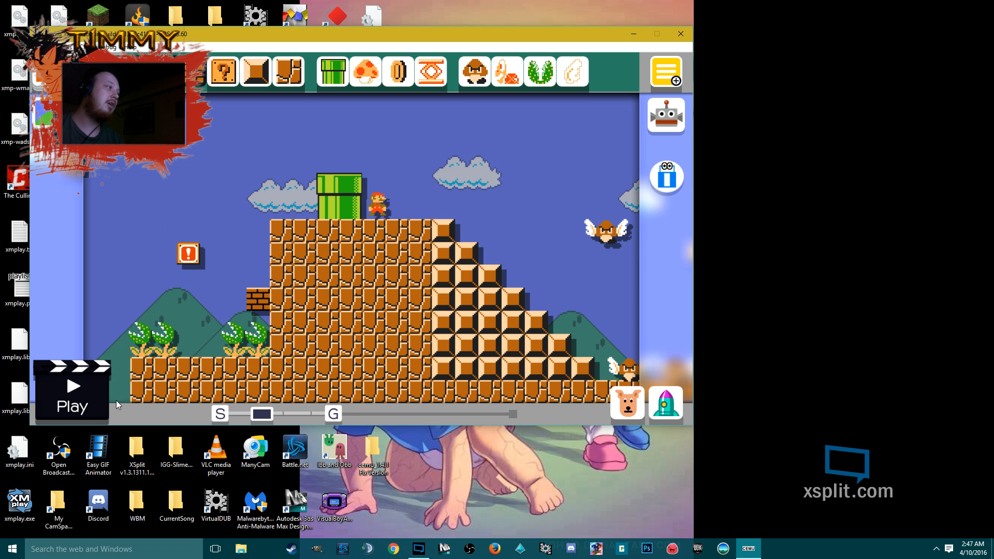
Start test-playing the course to try the winged Goombas.
{"action": "left_click", "coordinate": [73, 390]}
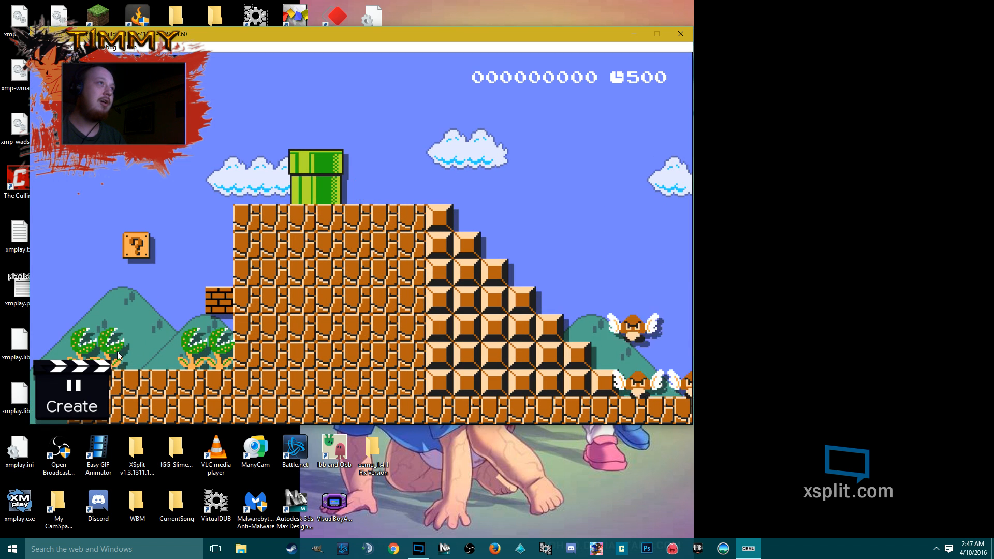